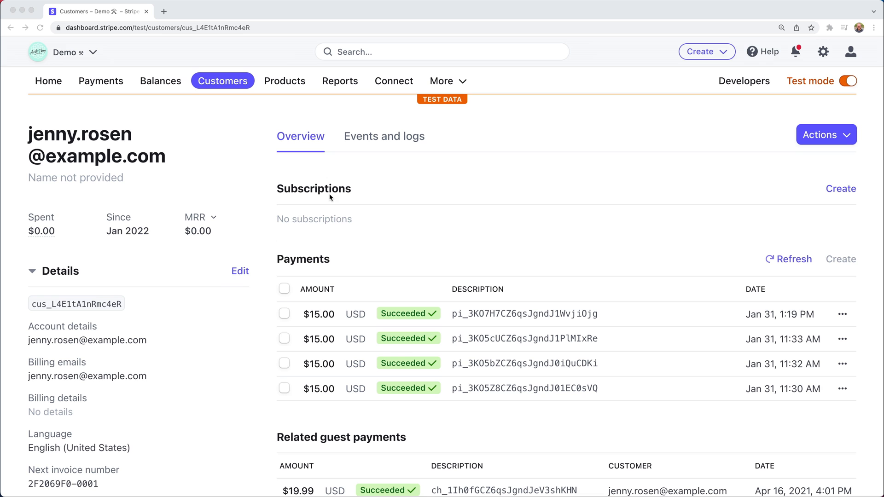
Step: Reveal the test-mode secret key on the Developers API keys page
click(744, 81)
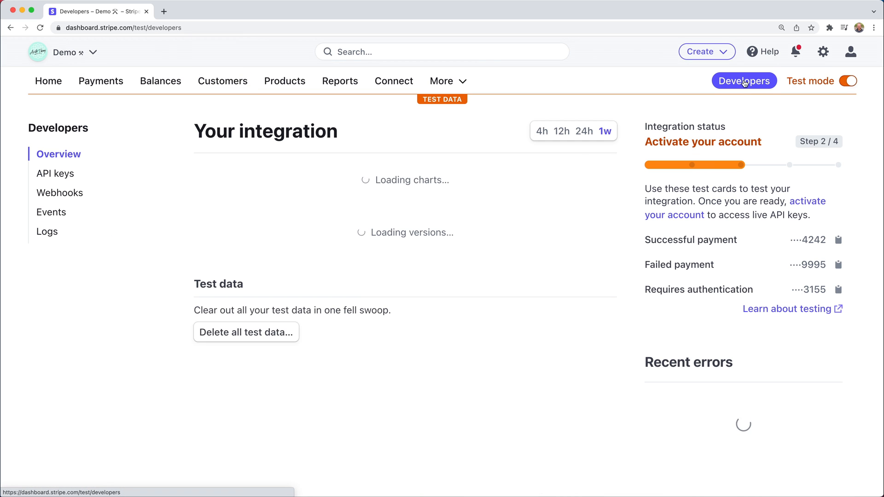
click(55, 174)
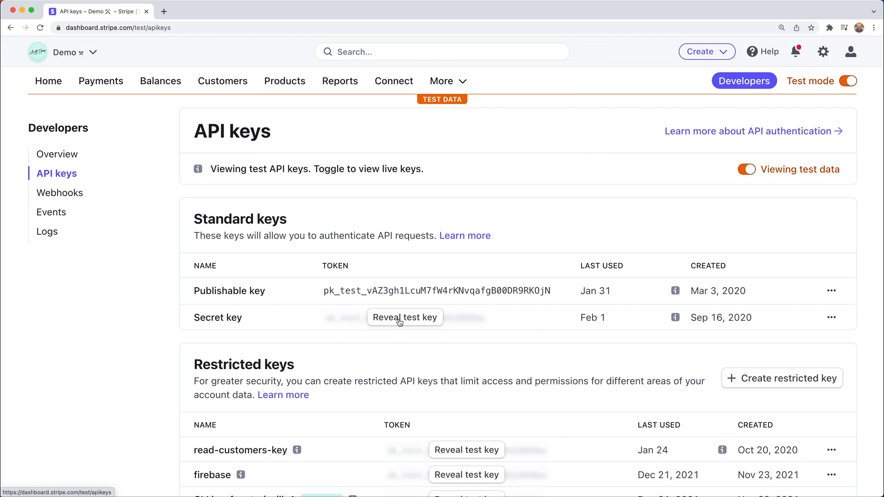
click(405, 317)
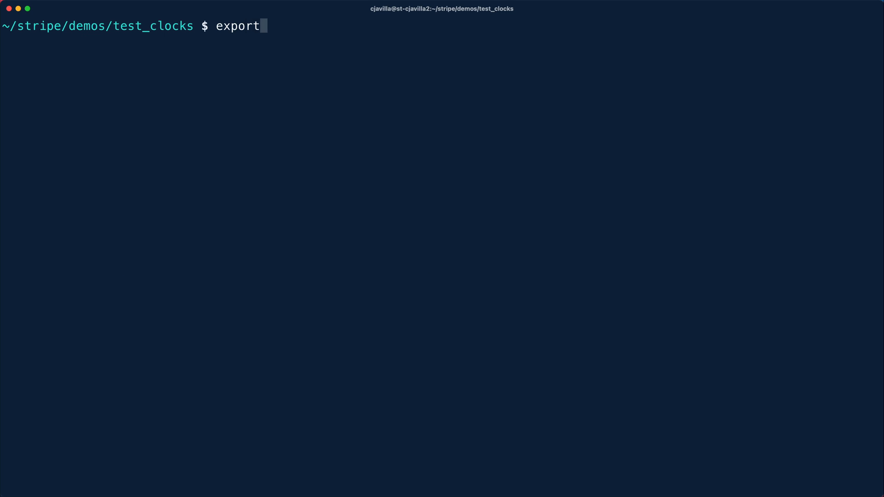
Step: Export the copied secret key as the API_KEY shell variable
text(API_KEY)
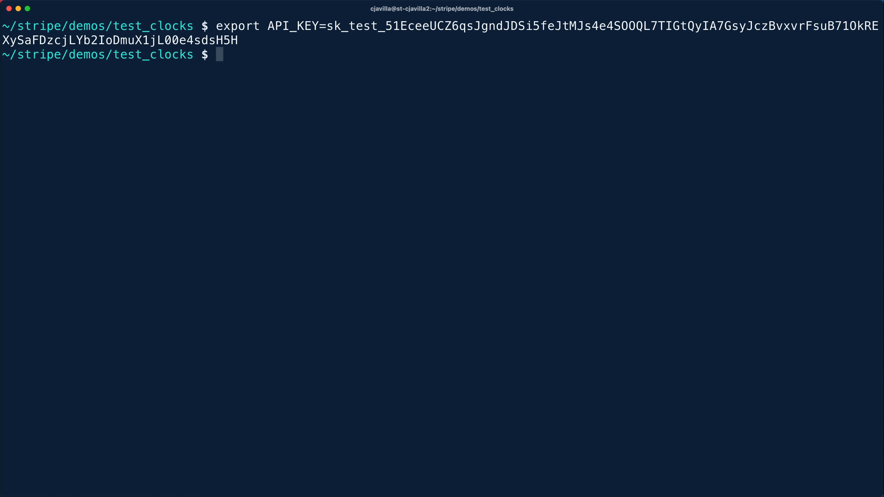
text(cu)
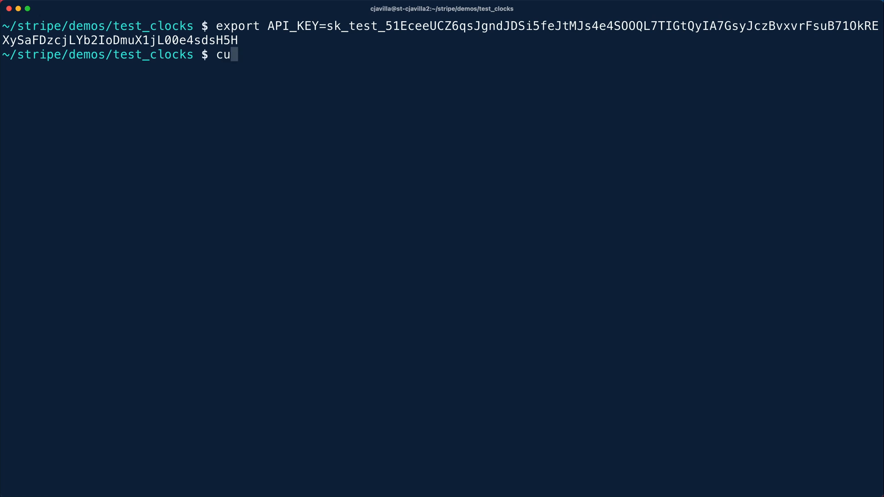
text(rl https://)
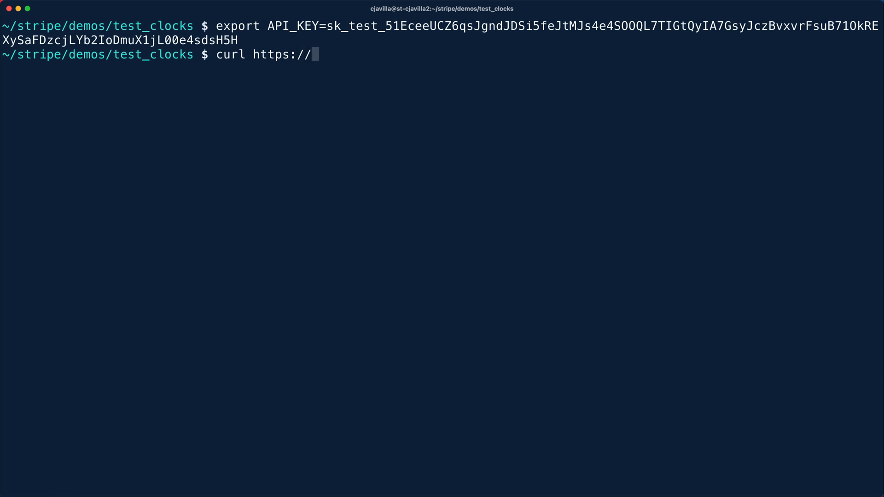
text(api.stripe.com/)
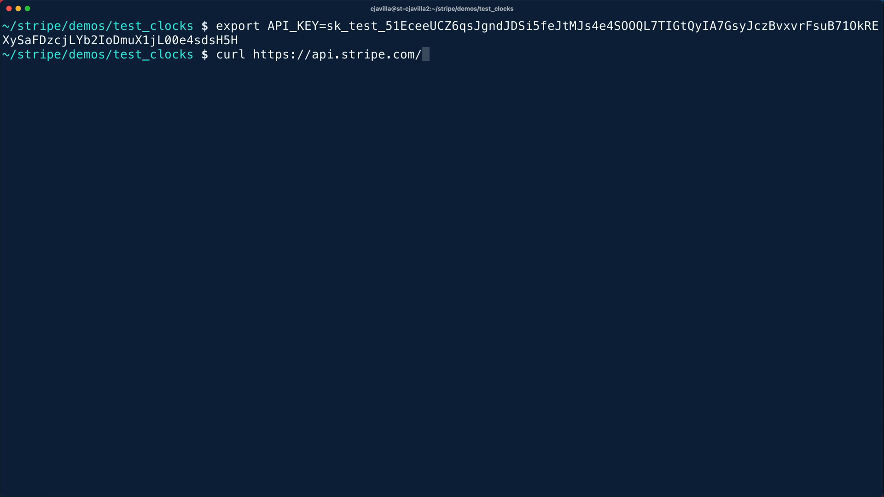
text(v1/test_helpers/)
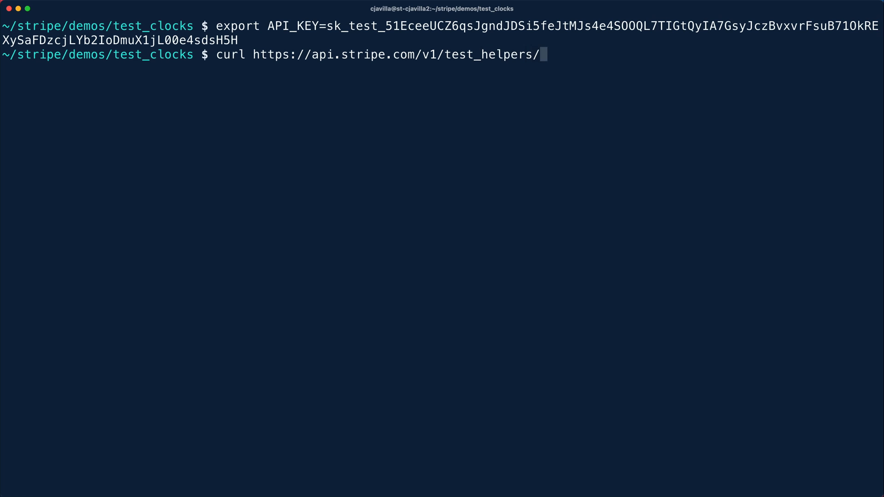
text(test_clocks -)
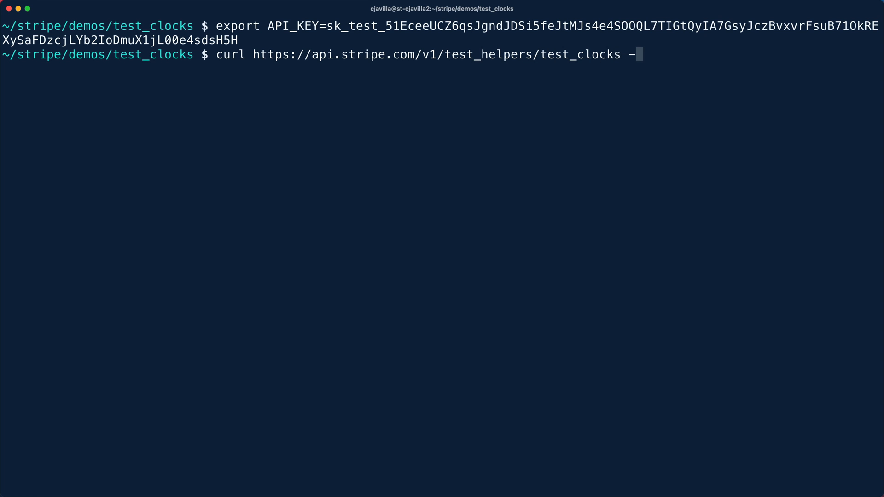
text(u $AP)
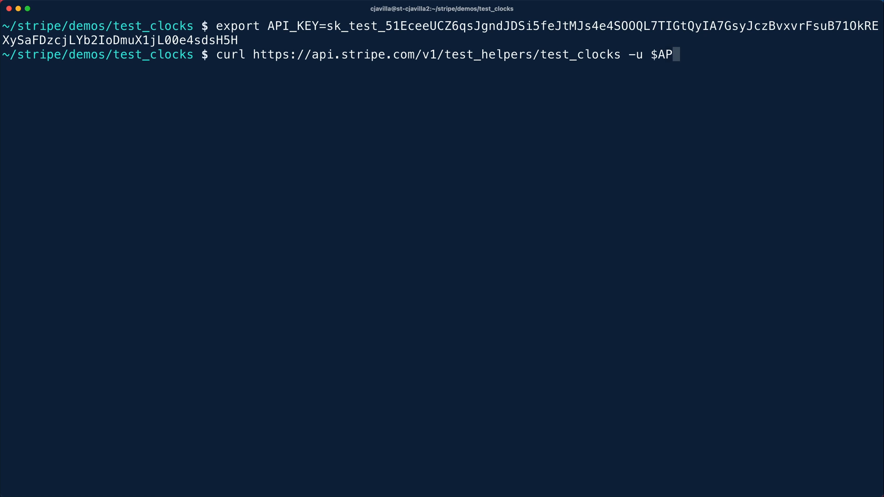
text(I_KEY: -d)
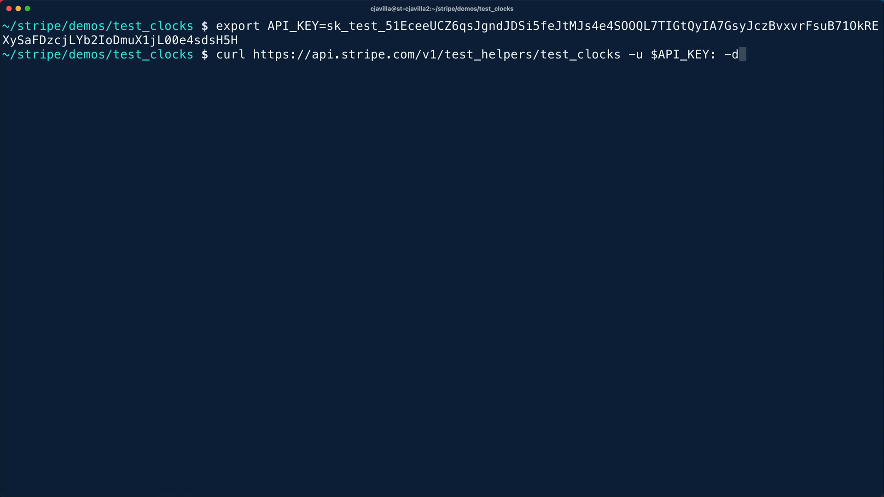
text("frozen_time)
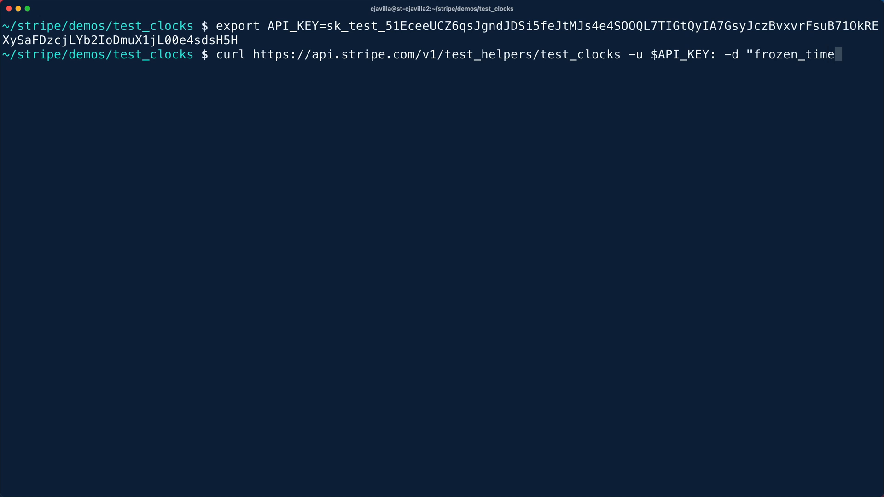
text(=)
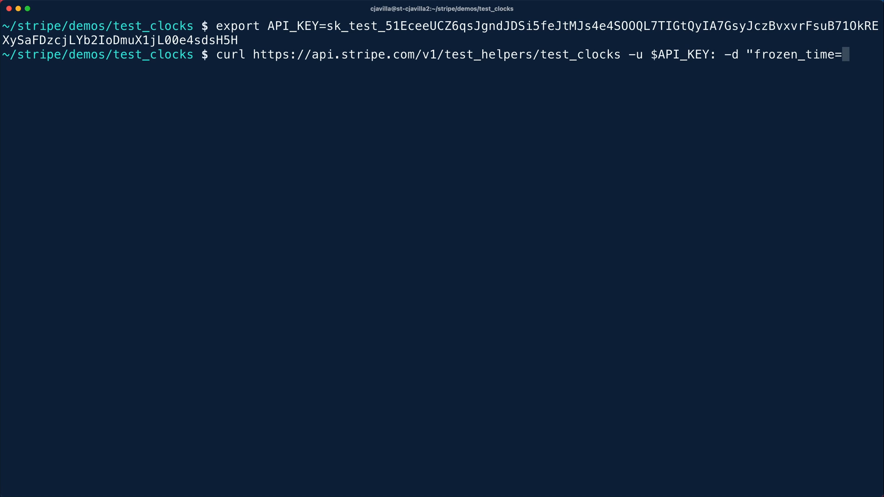
mouse_move(795, 223)
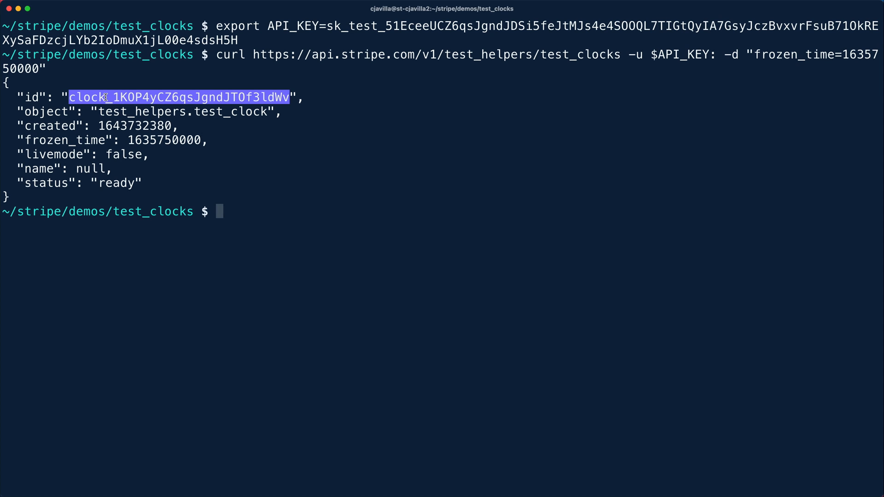
mouse_move(229, 166)
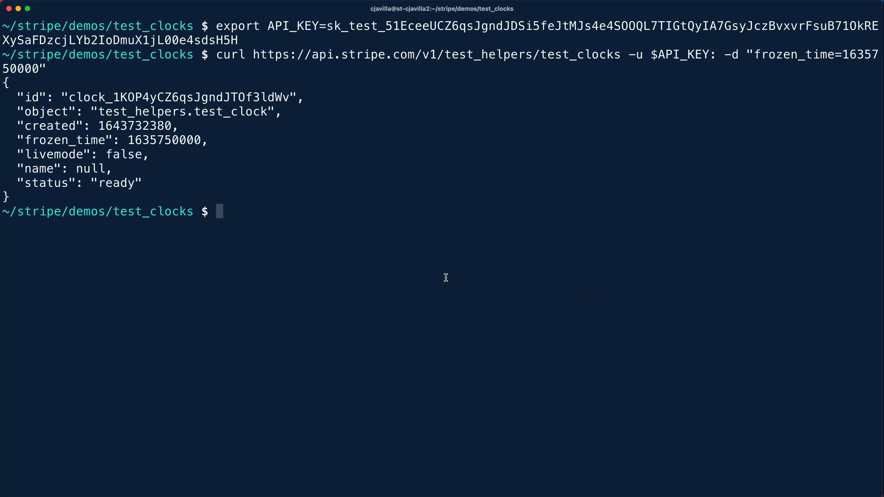
text(curl ht)
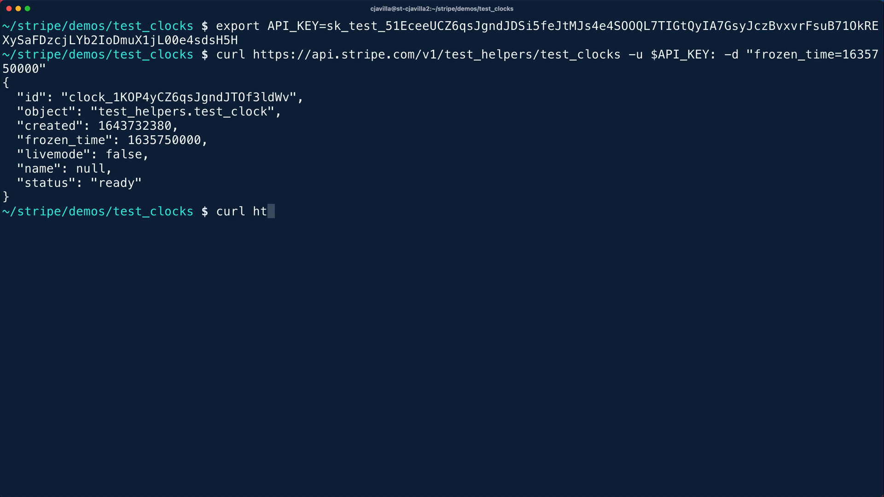
text(tps://api.stripe.com/)
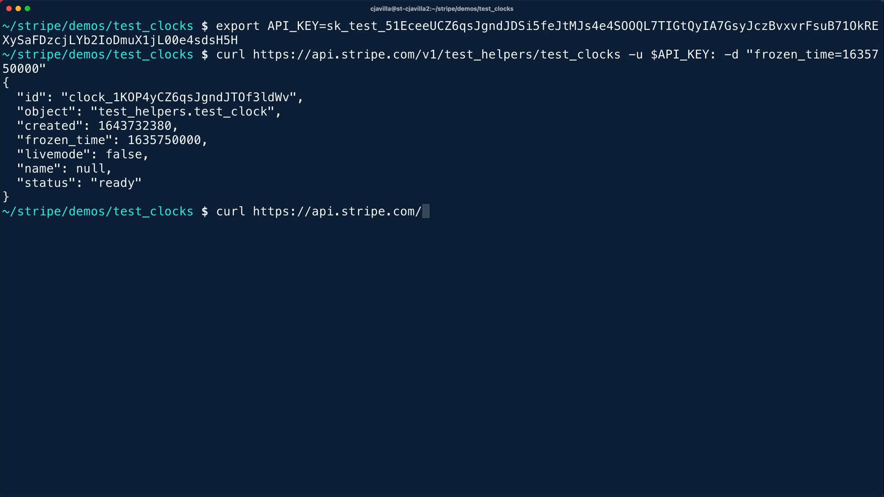
text(v1/customers)
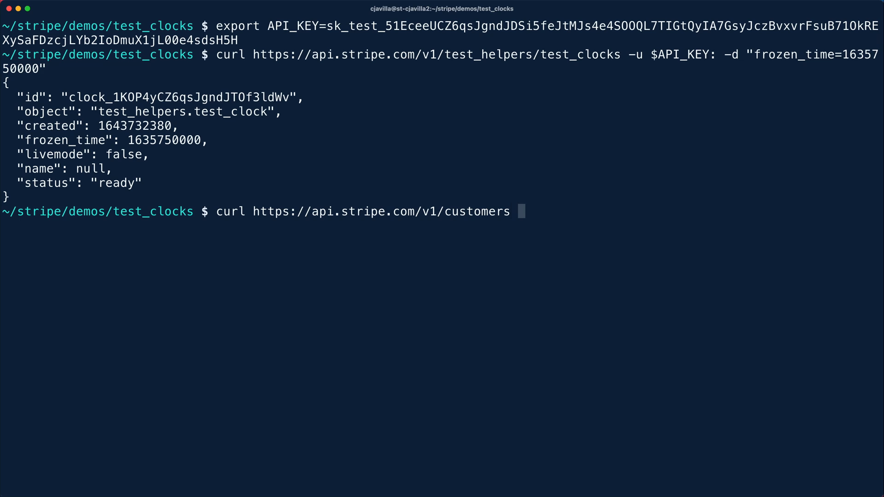
text(-u)
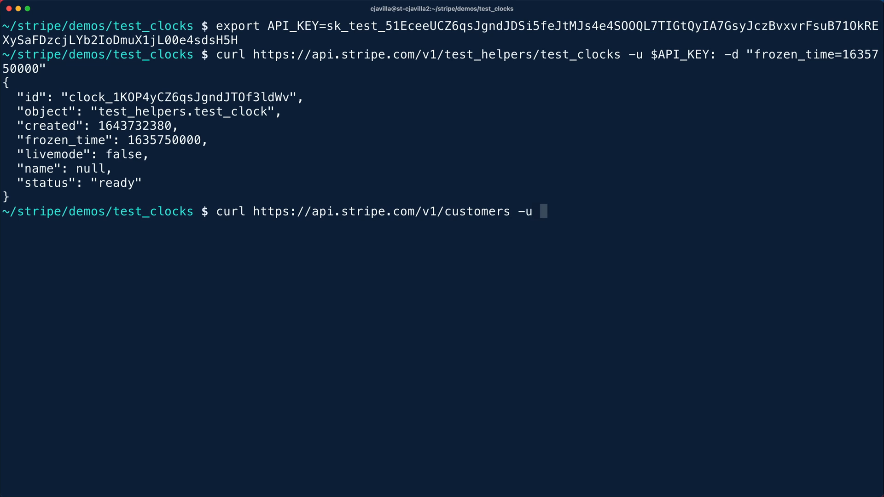
text($API_KEY: -d)
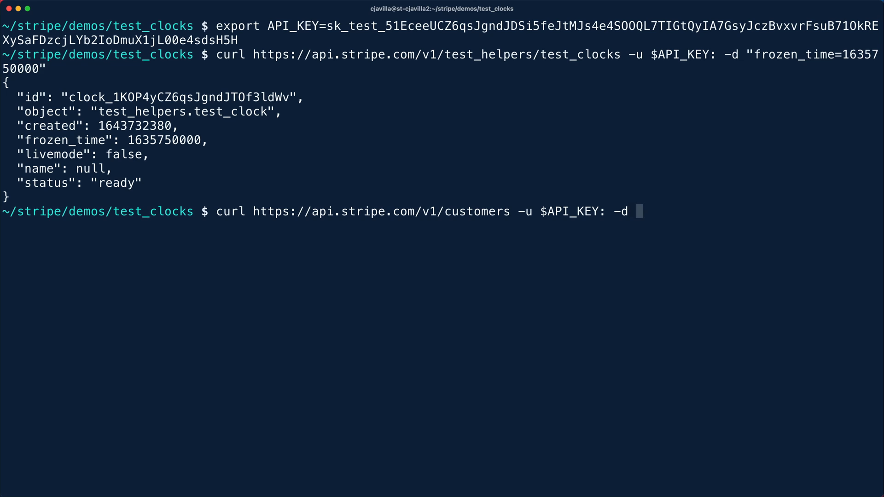
text("email=)
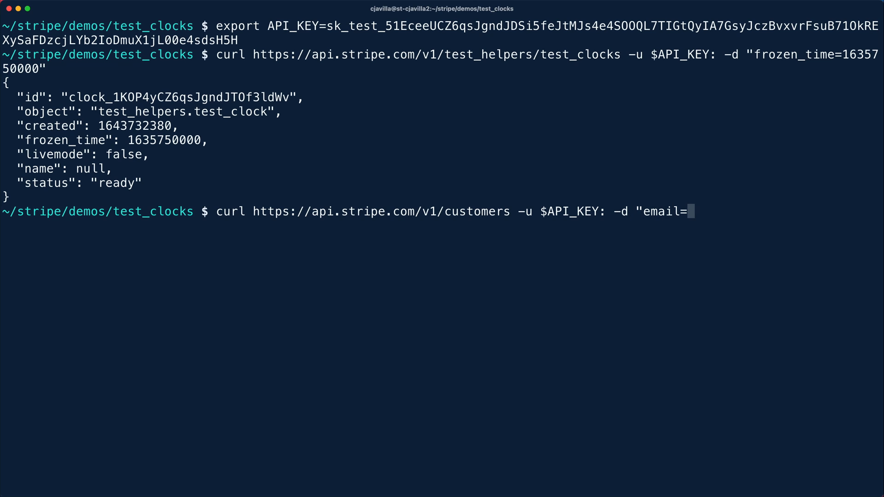
text(jenny.rosen@)
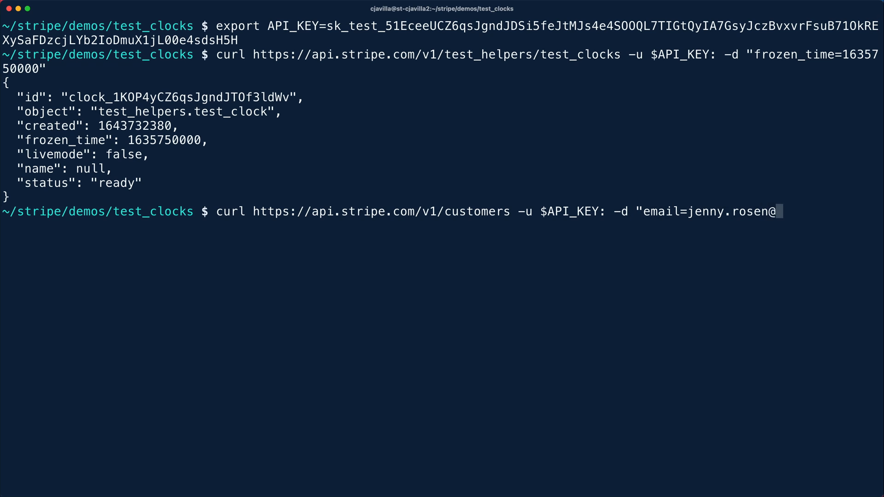
text(example.com" -d)
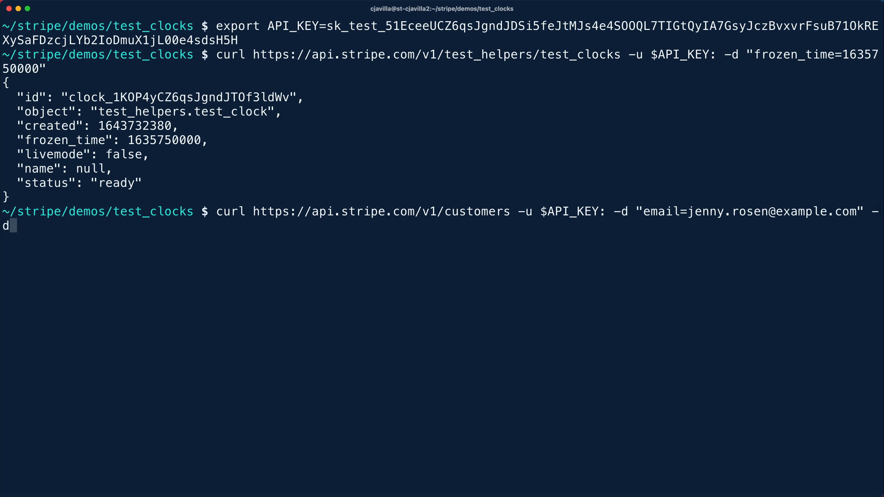
Step: Add payment_method=pm_card_visa and invoice_settings[default_payment_method]=pm_card_visa
text(")
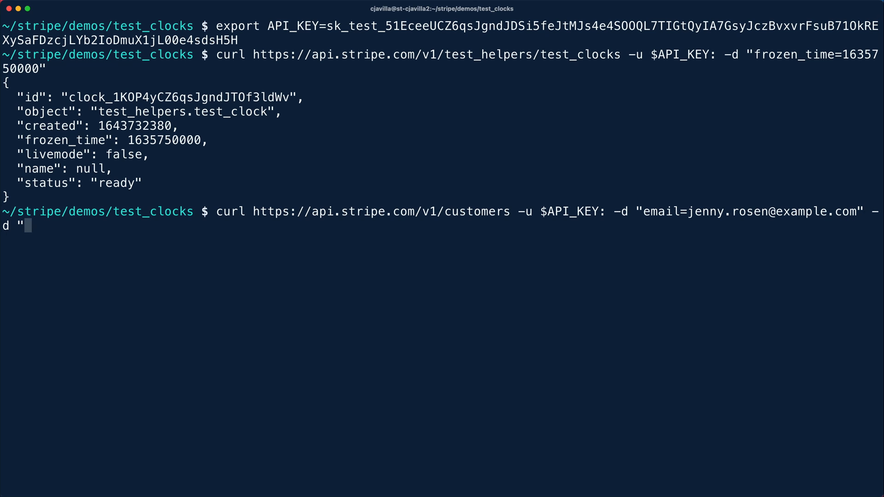
text(payment_method-=)
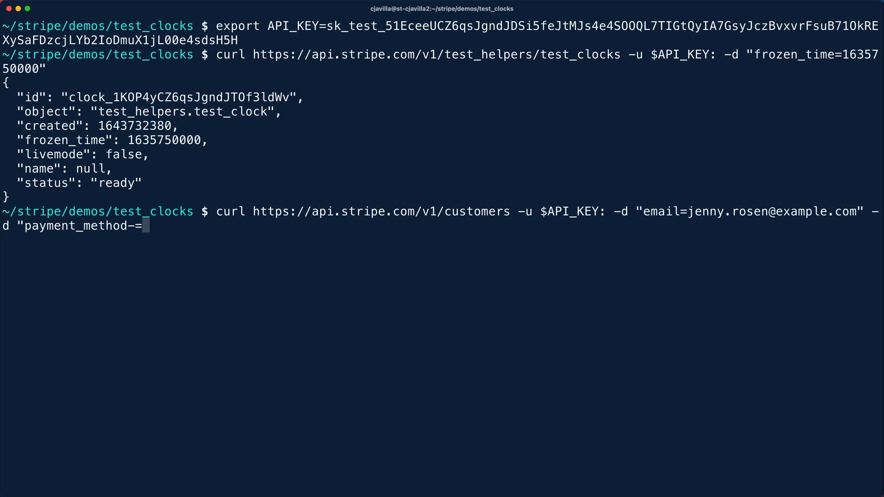
text(pm_card_)
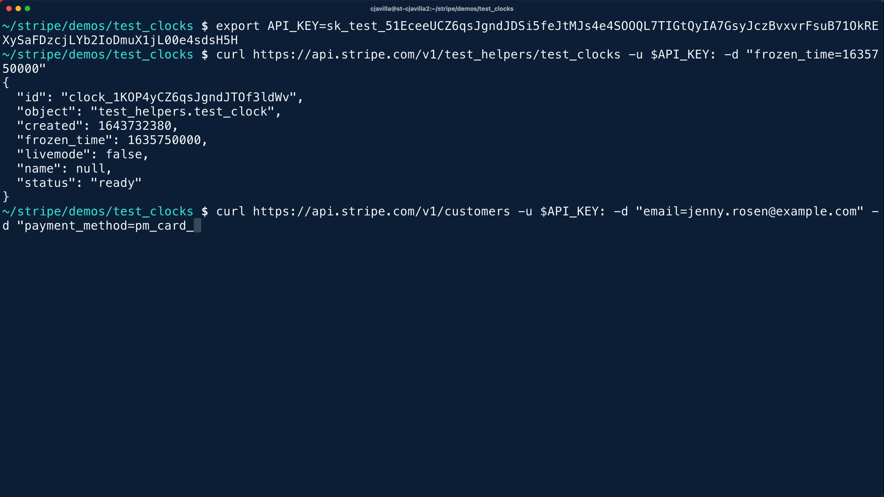
text(visa" -d ")
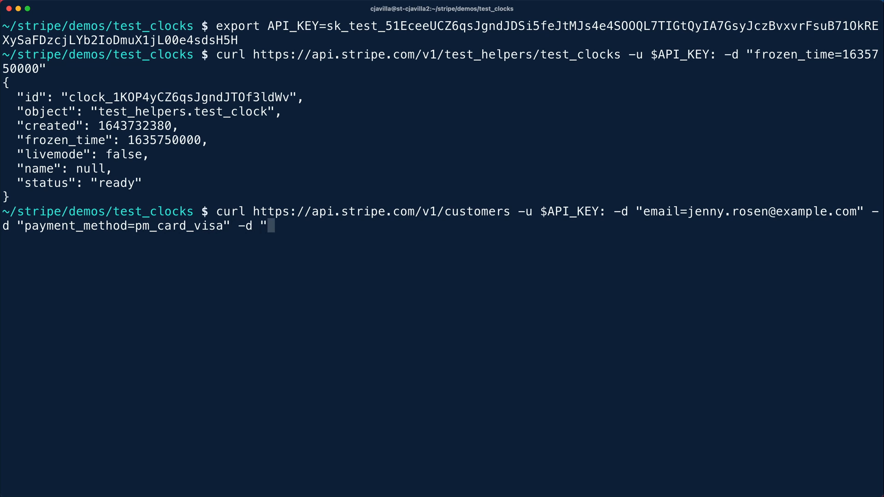
text(invoice_settings[)
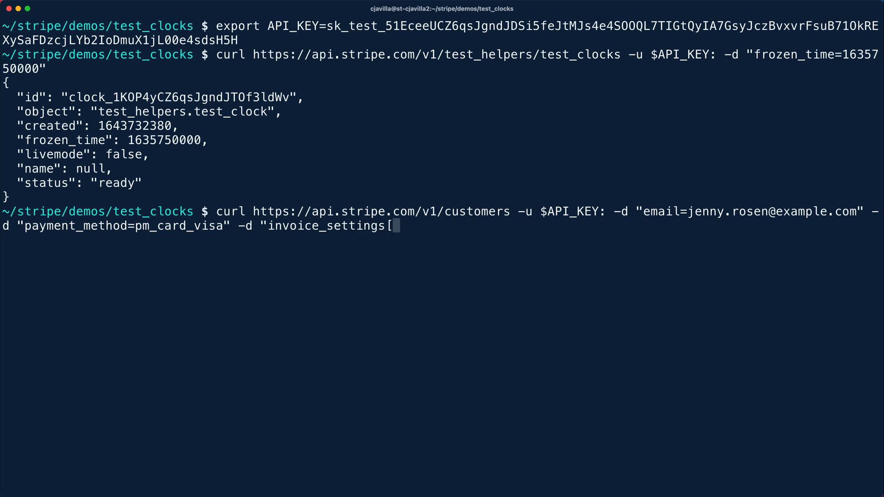
text(default_payment_)
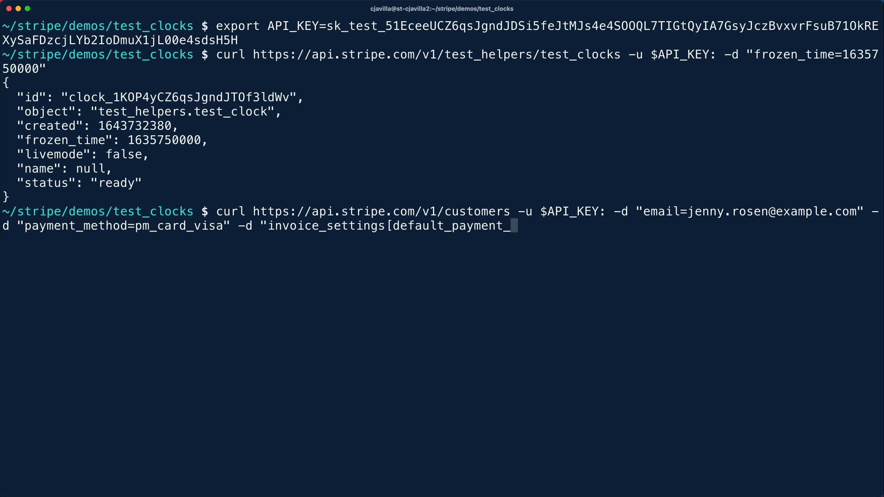
text(method]=pm_c)
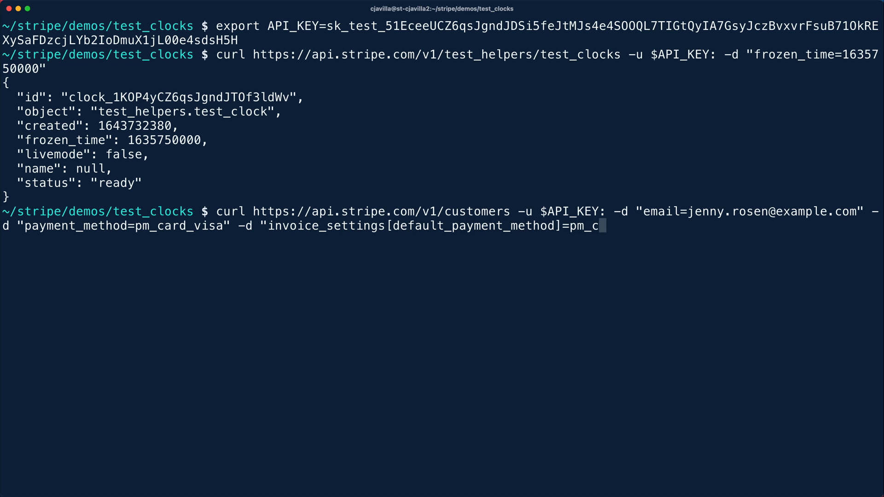
text(ard_visa")
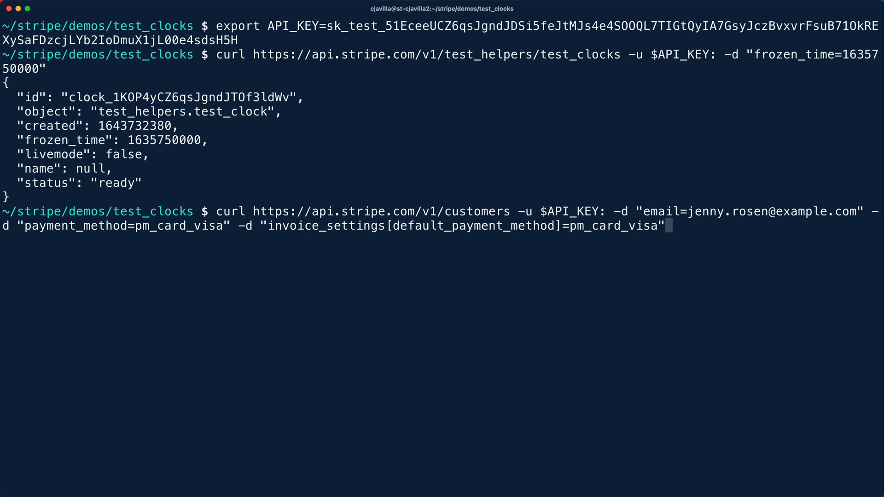
Step: Add the test_clock parameter using the new test clock's ID from the response
text(-)
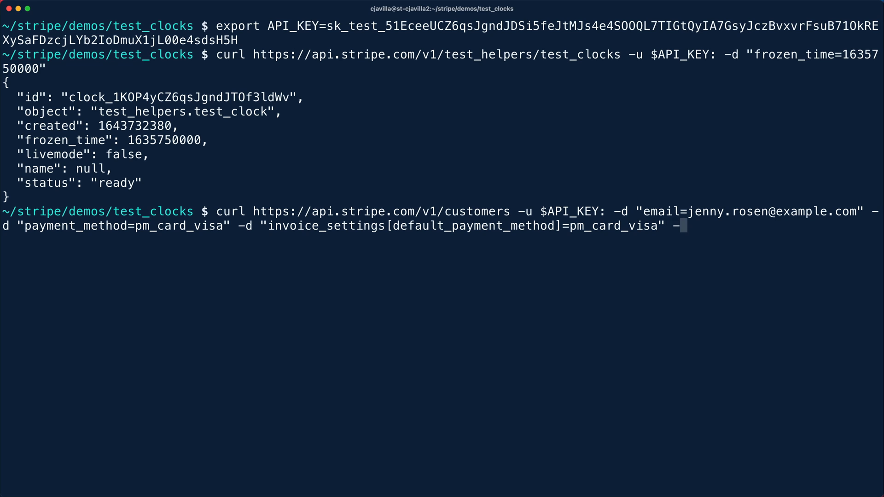
text("test_clock)
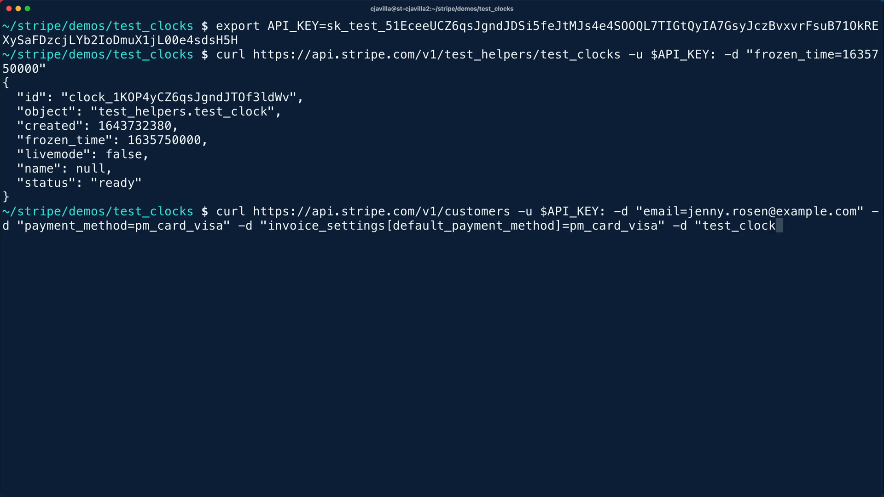
double_click(178, 97)
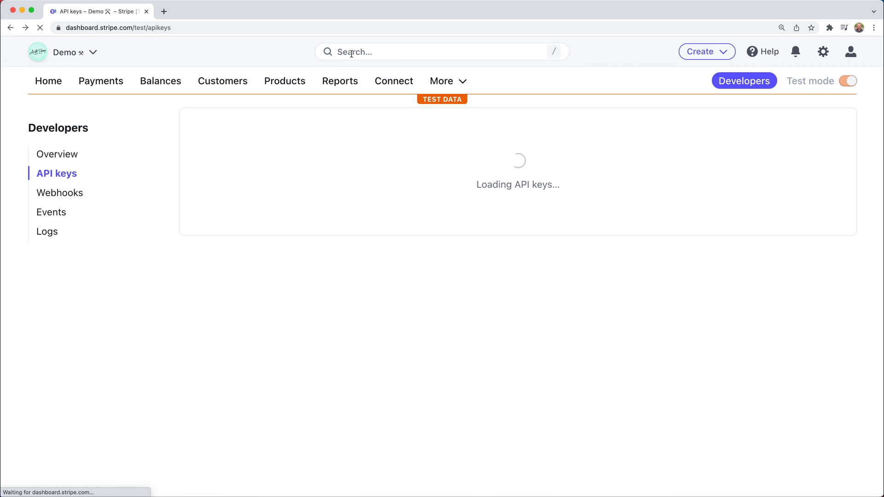
text(cus_L4YCYCvA7U5M39)
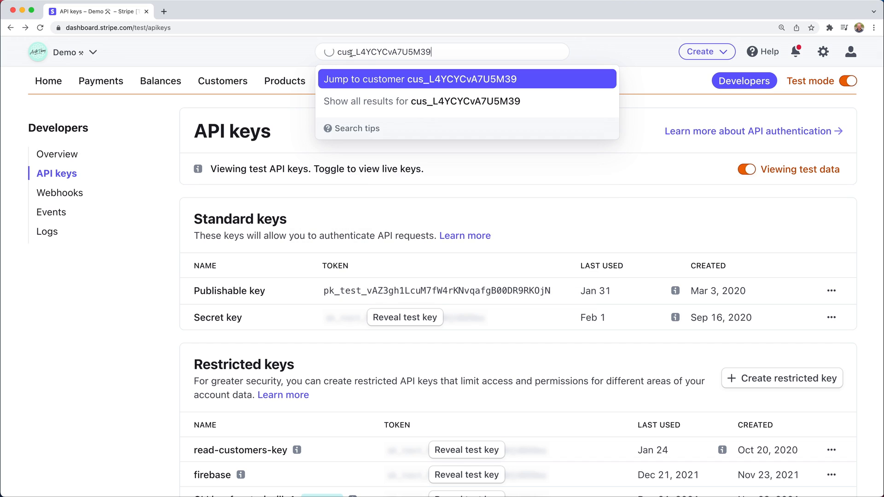
mouse_move(424, 82)
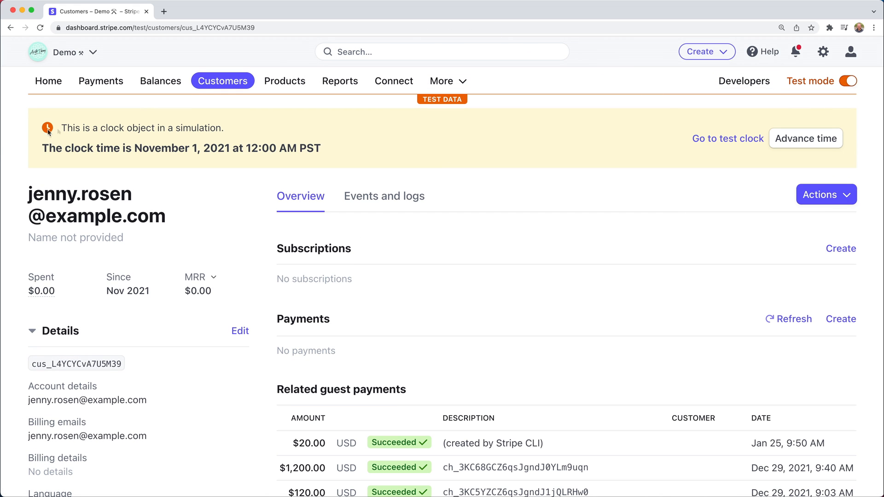
Step: Highlight the November 1, 2021 clock banner, then go to the Products list
drag(63, 127, 221, 127)
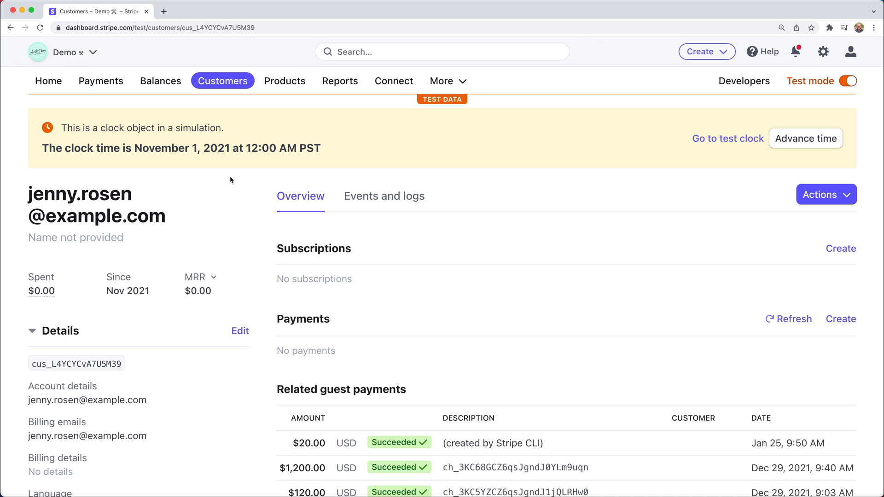
click(285, 82)
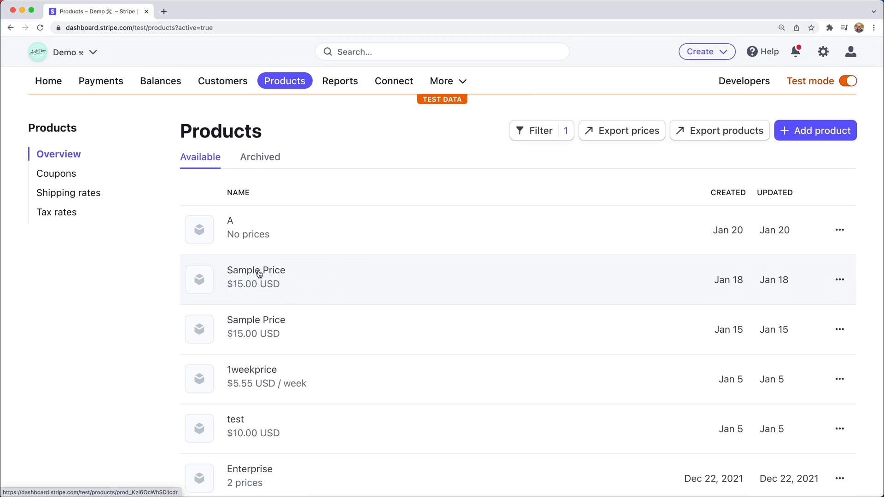
Step: Copy the API ID of the Enterprise product's $48.00 USD / month price
click(255, 279)
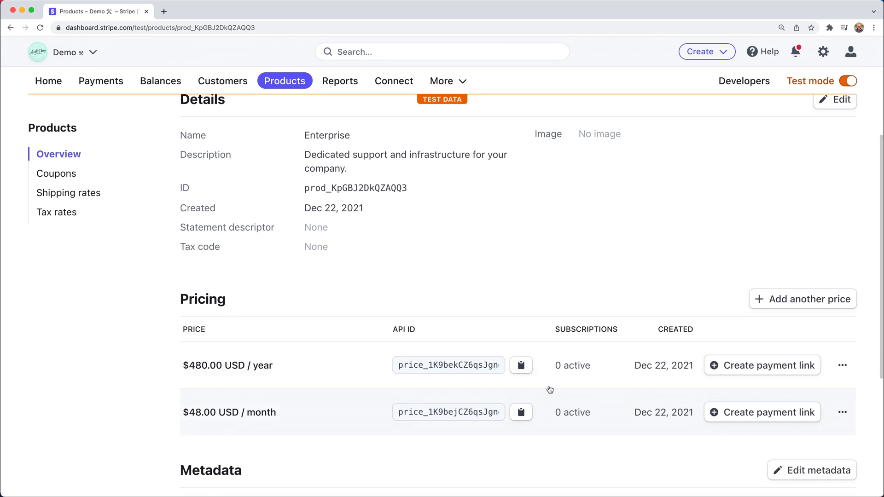
click(521, 416)
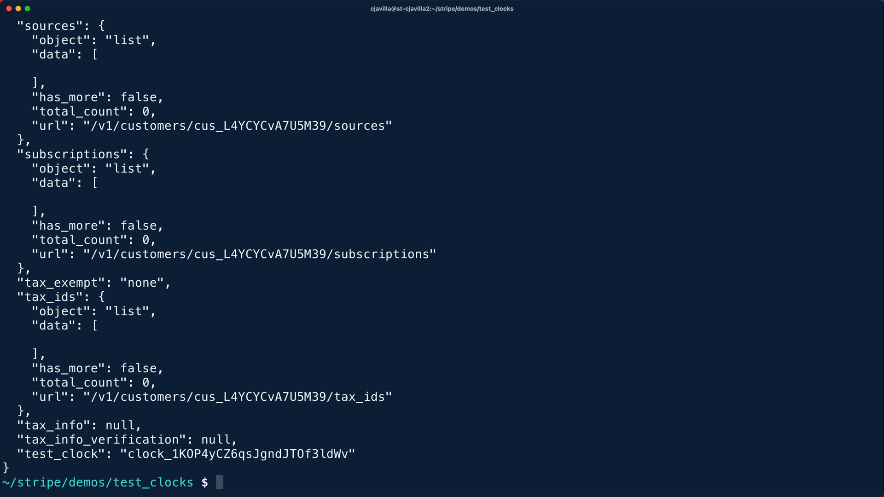
Step: Curl /v1/subscriptions with items[][price]=price_1K9bejCZ6qsJgndJU7RlM7Zj for the test customer
text(curl https://api.stripe.com/v1)
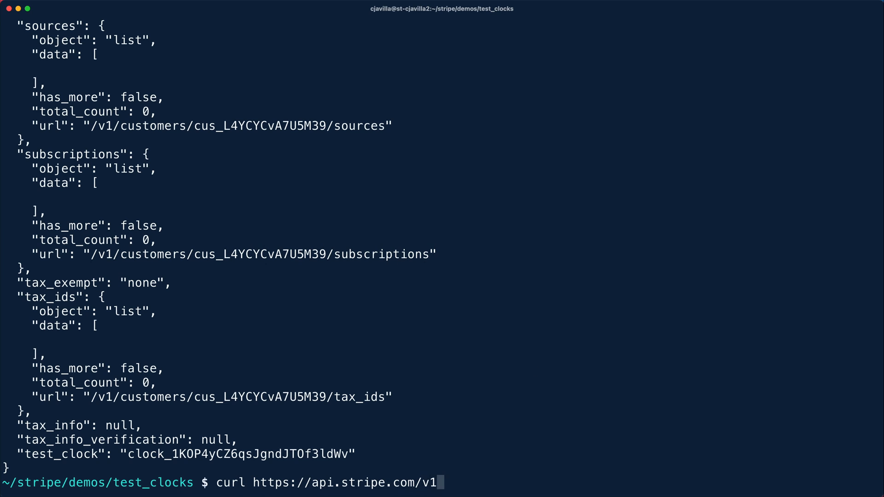
text(/subscriptions -u $API)
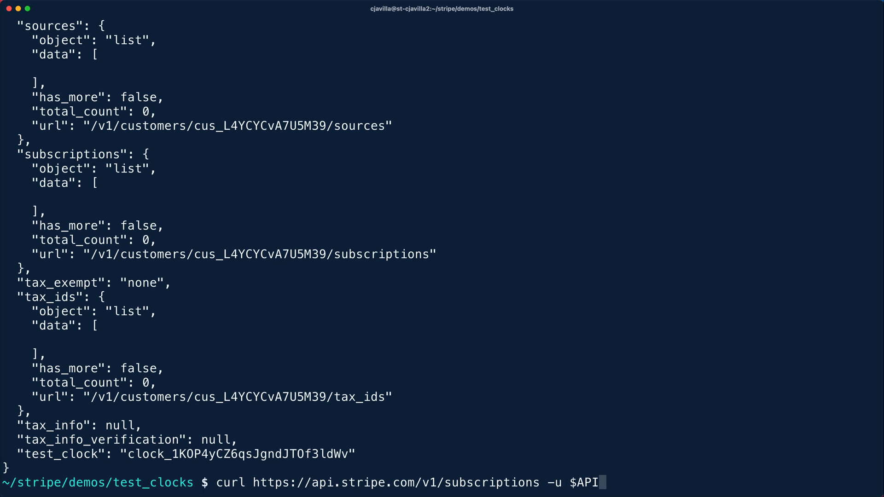
text(_KEY: -d ")
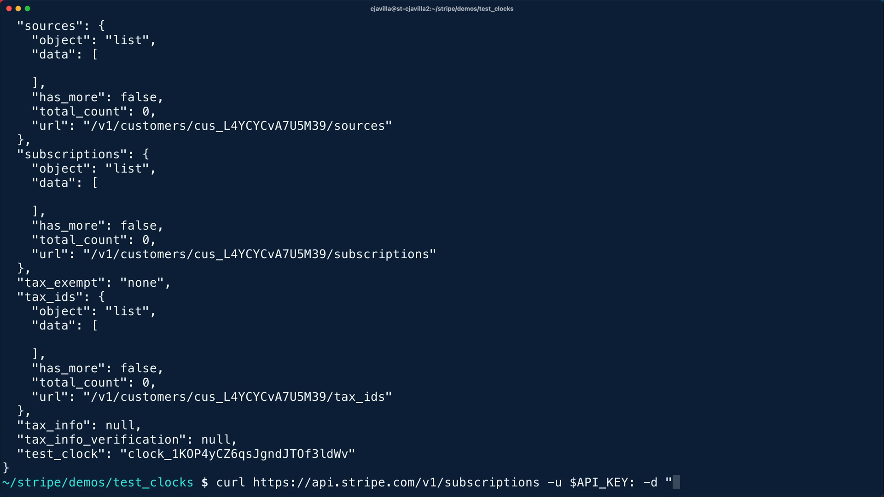
text(items[][price]=price_1K9bejCZ6qsJgndJU7RlM7Zj" -d "customer=cus_L4YCYCvA7U5M39)
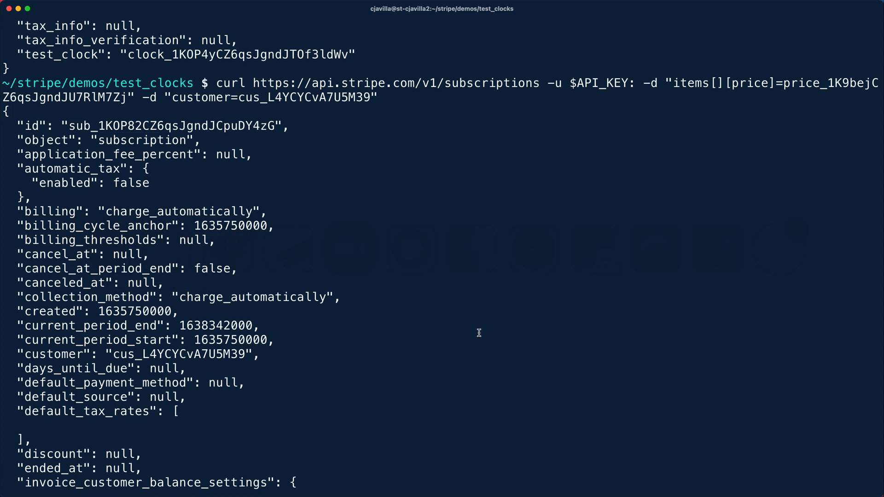
scroll(down, 3)
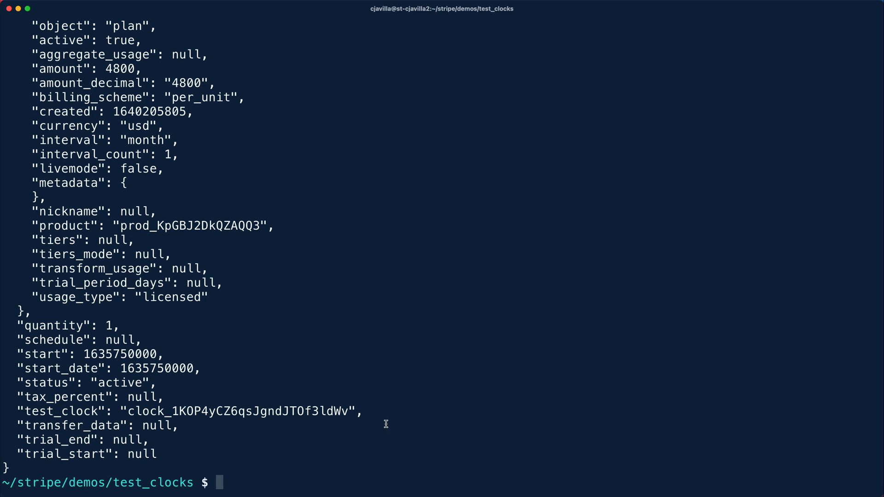
mouse_move(521, 408)
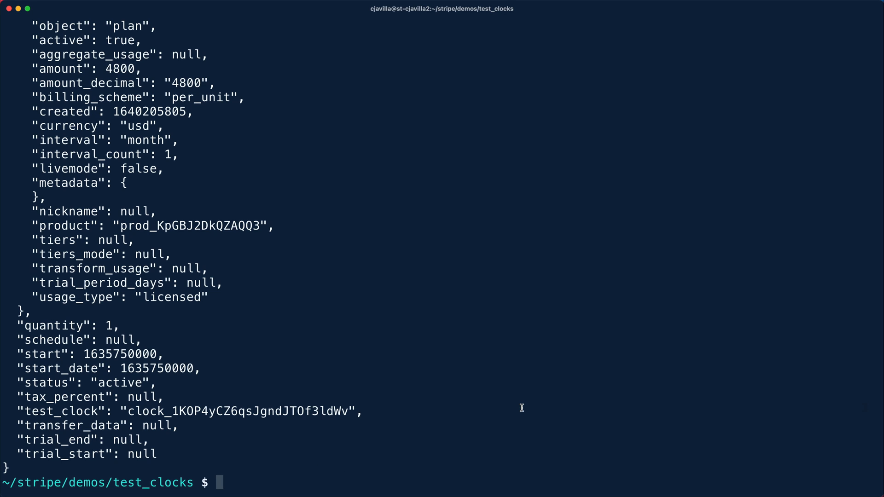
text(curl https://api.stripe.com)
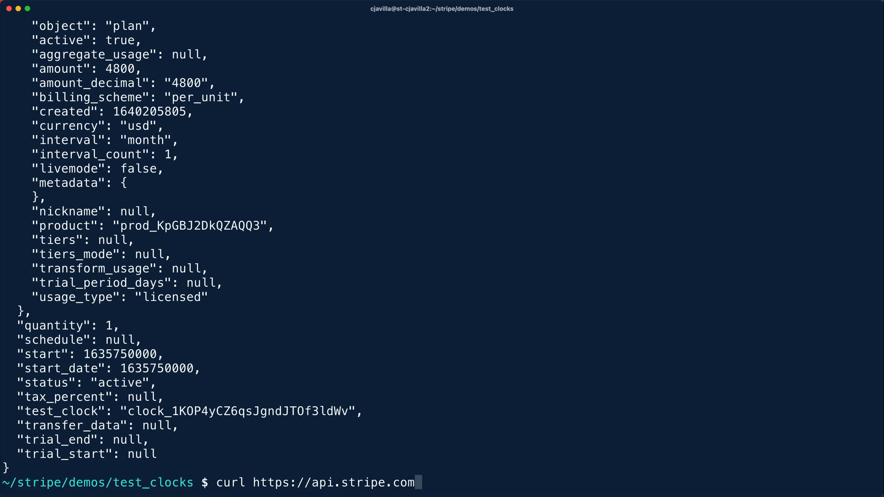
text(/v1/test_helpers/test_clocks/)
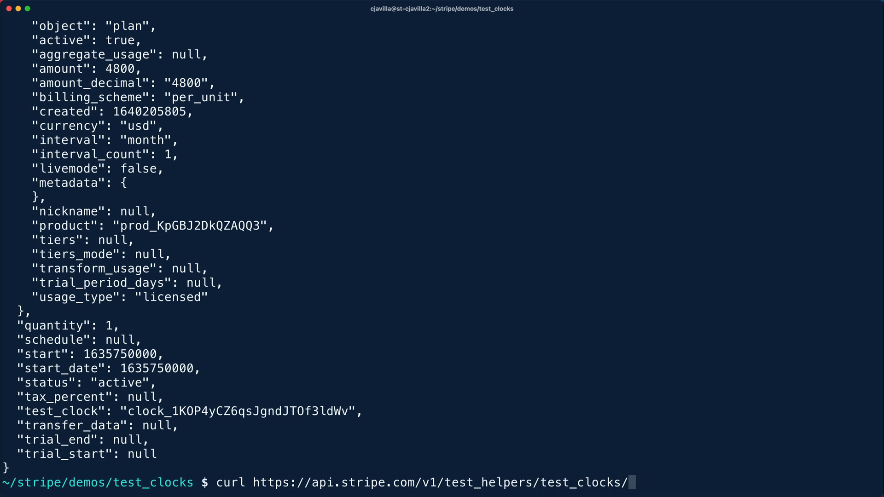
text(clock_1KOP4yCZ6qsJgndJTOf3ldWv/adva)
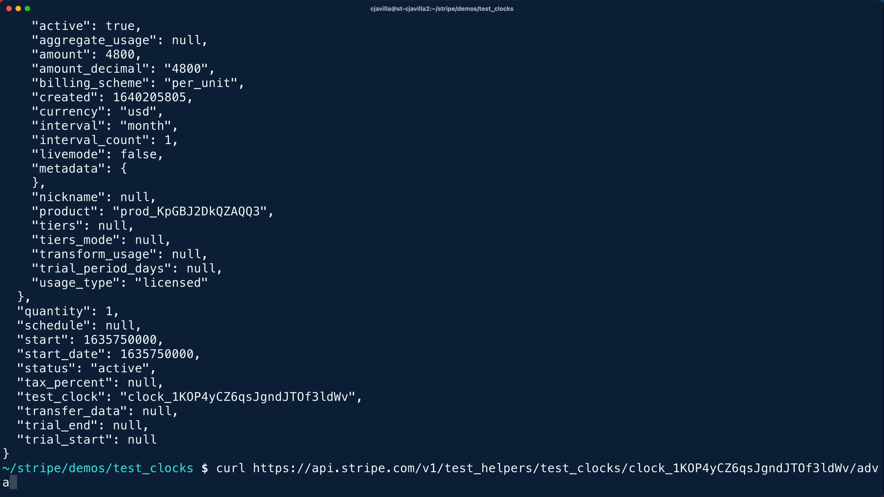
text(nce -u $API_KEY: -d "f)
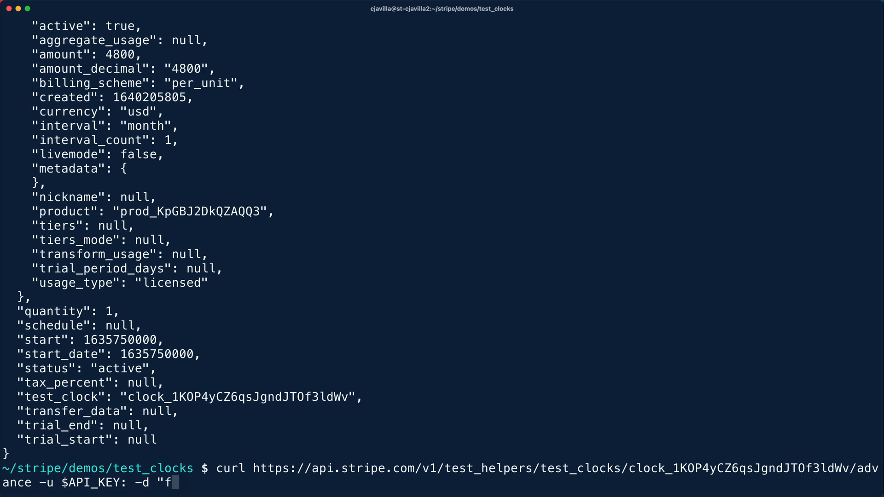
text(rozen_time=1667286000")
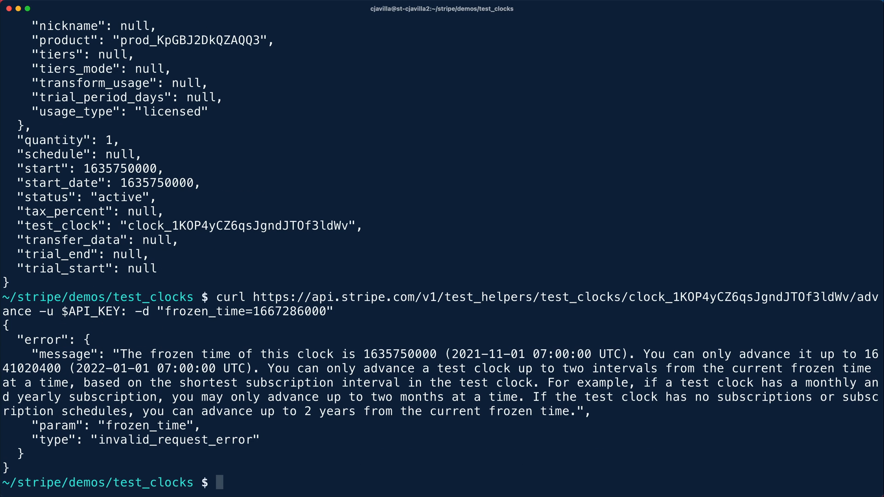
Step: Highlight the error's current frozen timestamp and the two-interval monthly subscription limit
double_click(42, 340)
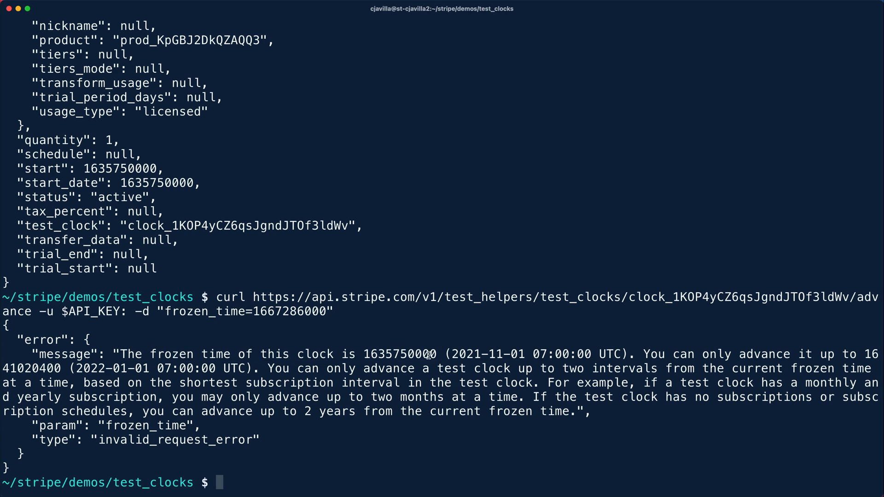
double_click(486, 354)
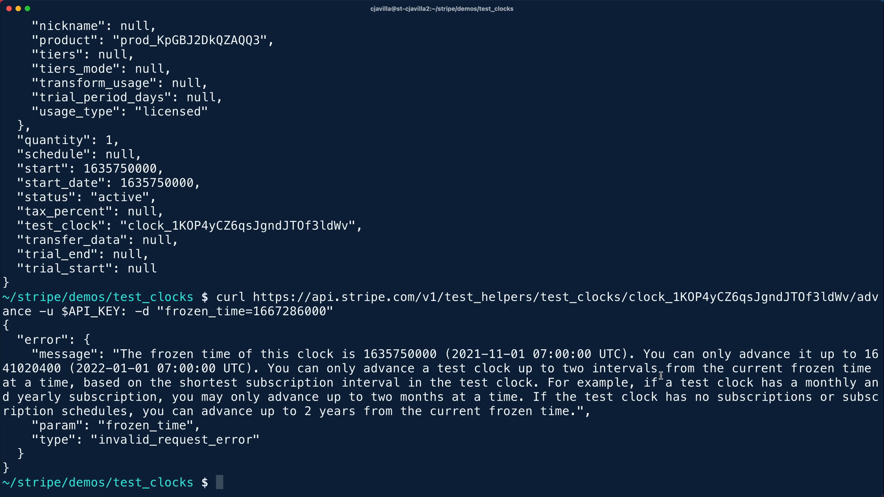
mouse_move(321, 447)
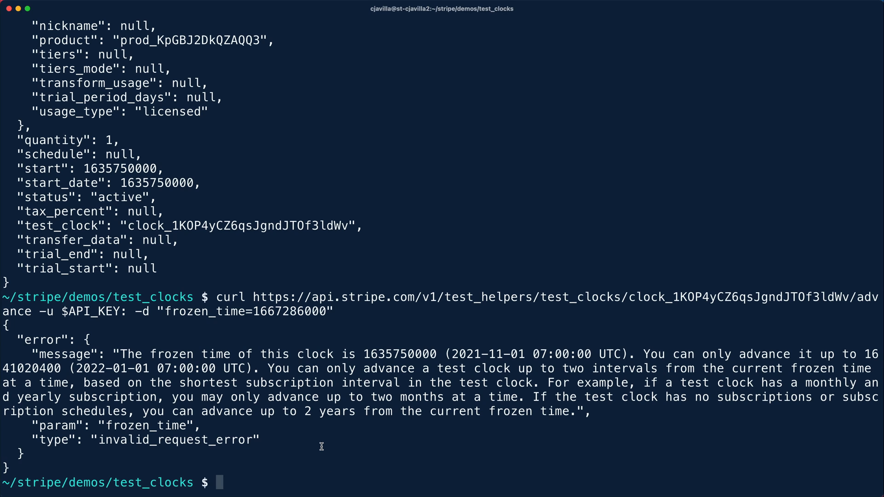
drag(582, 383, 516, 397)
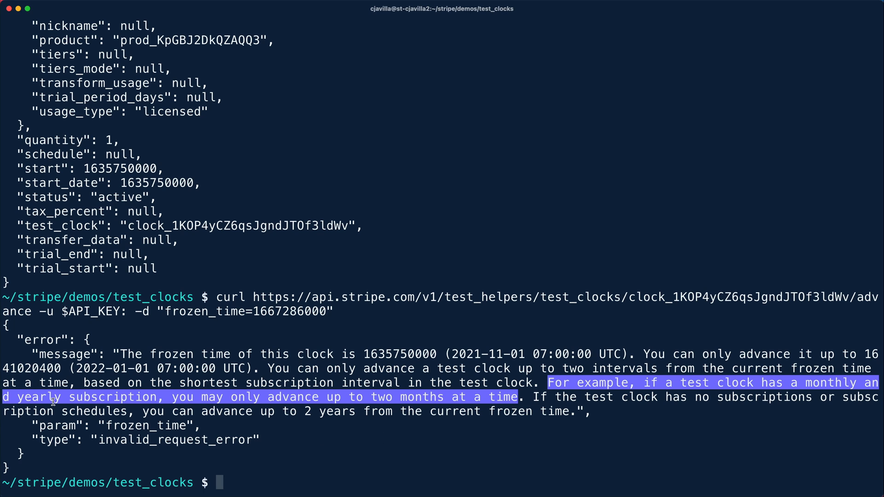
mouse_move(353, 435)
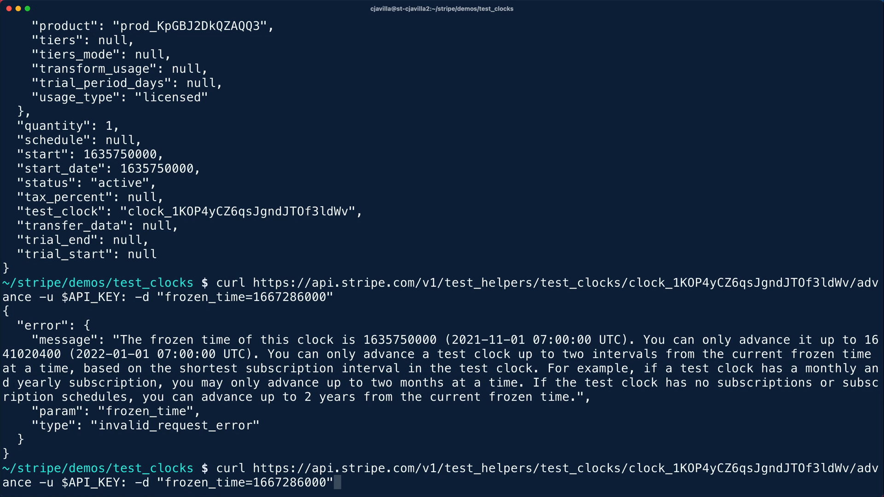
key(Backspace)
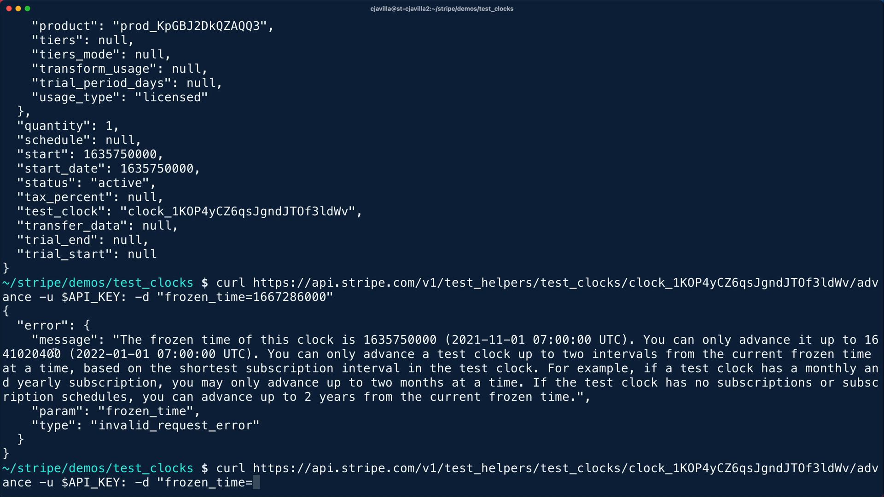
text(1641020400)
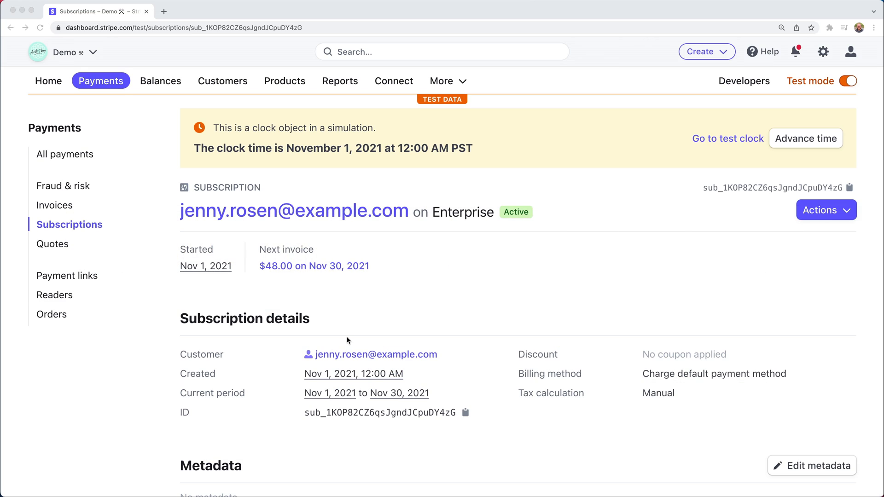
Step: Scroll through the subscription's Invoices and Events showing two paid $48.00 invoices, then back up
scroll(down, 3)
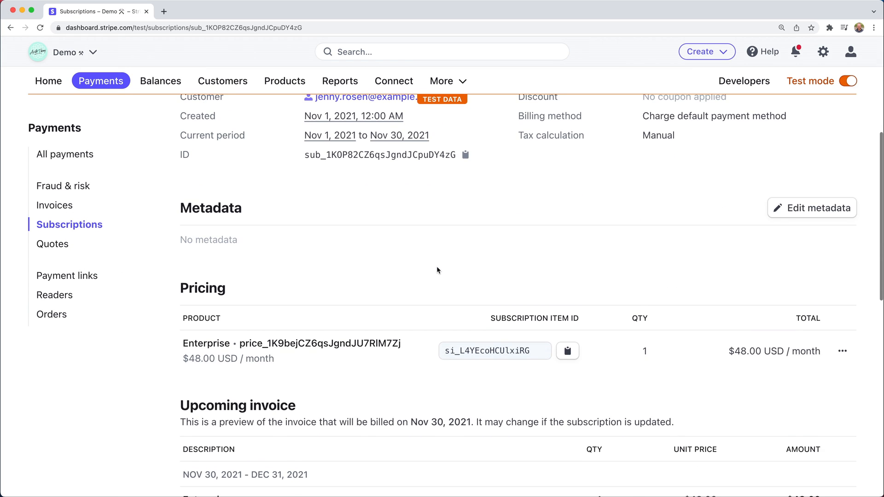
scroll(down, 3)
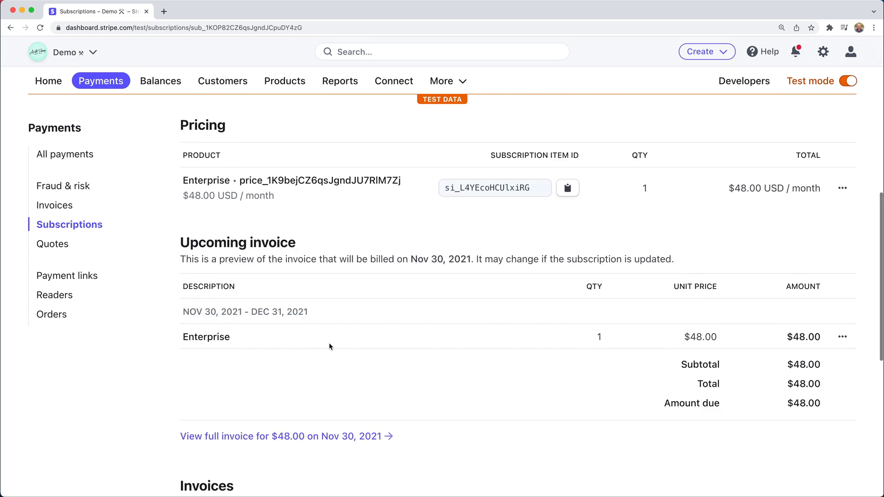
scroll(down, 3)
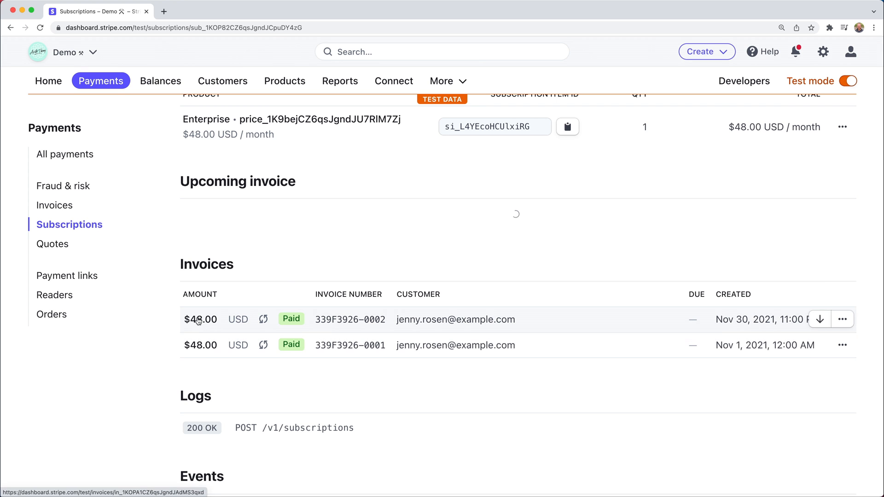
scroll(down, 3)
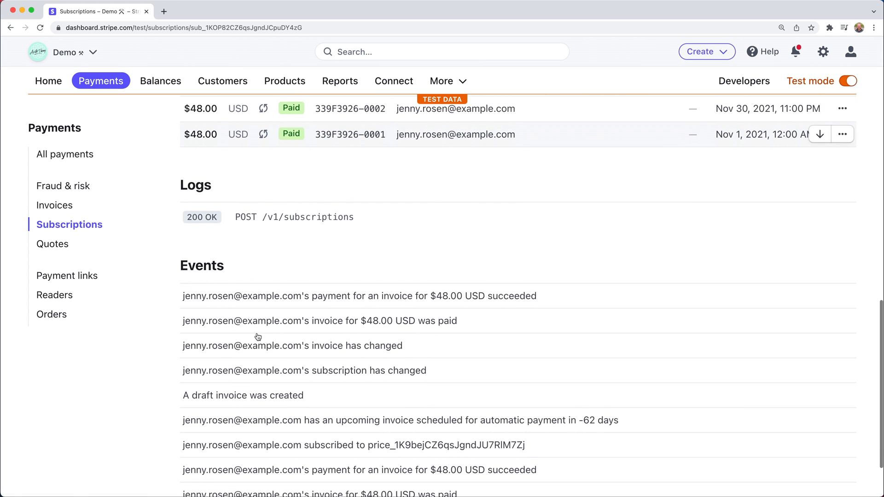
scroll(up, 3)
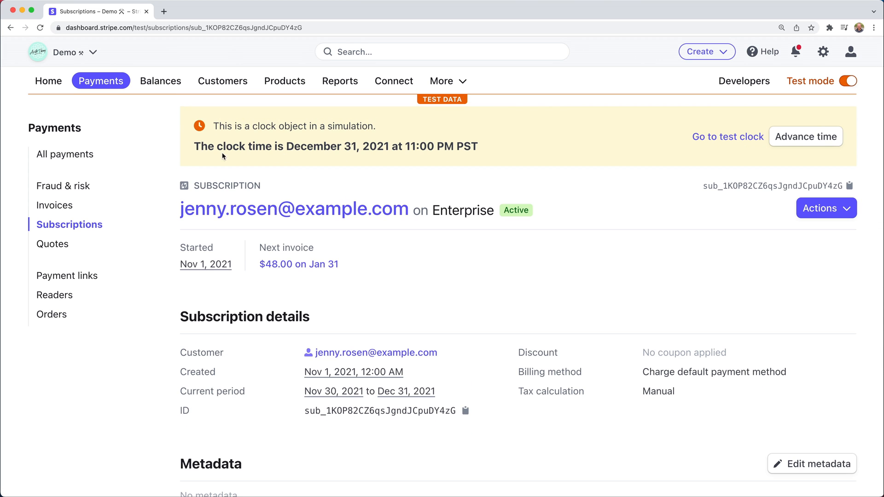
Step: Highlight the December 31, 2021 clock date, then reload so the subscription period reads Dec 31, 2021 to Jan 31
drag(195, 146, 388, 146)
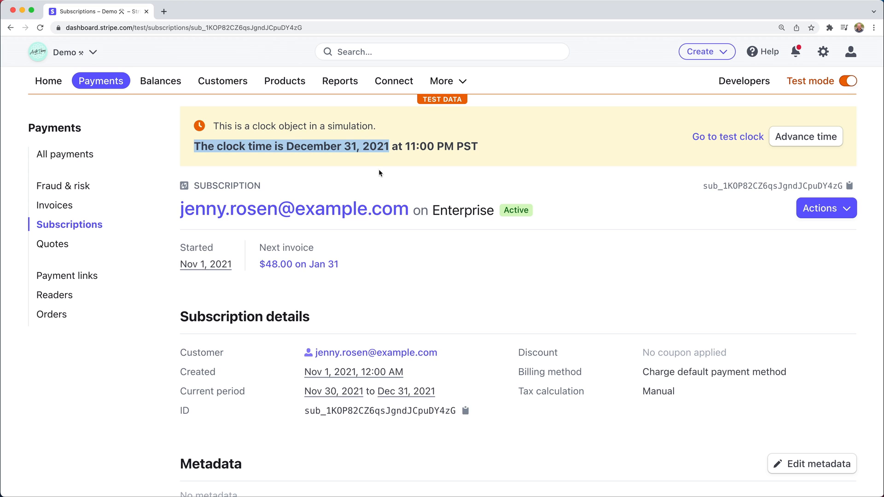
click(40, 28)
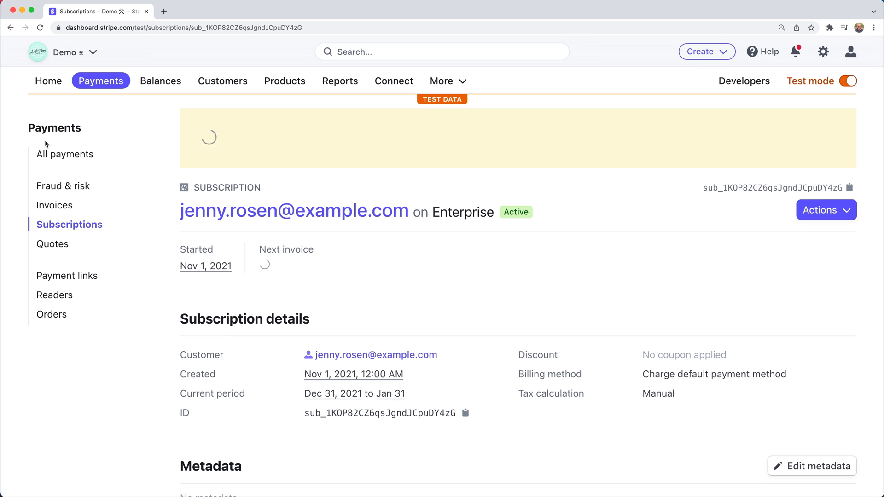
scroll(down, 3)
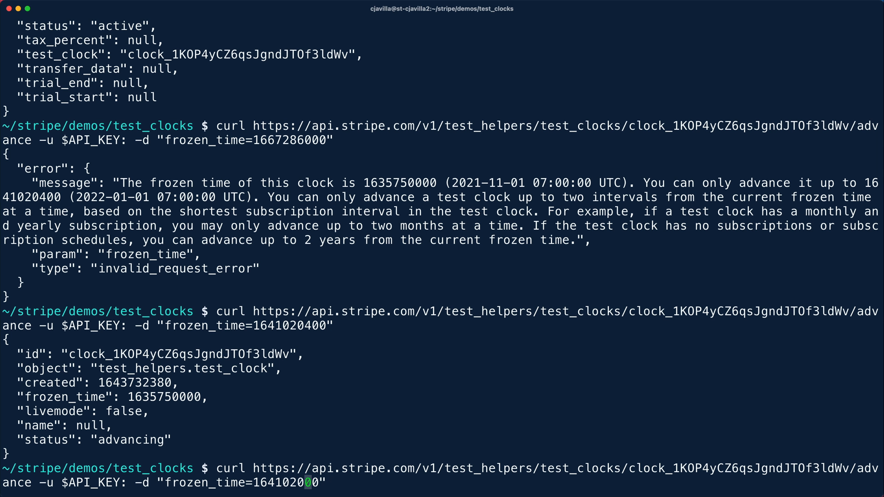
text(3)
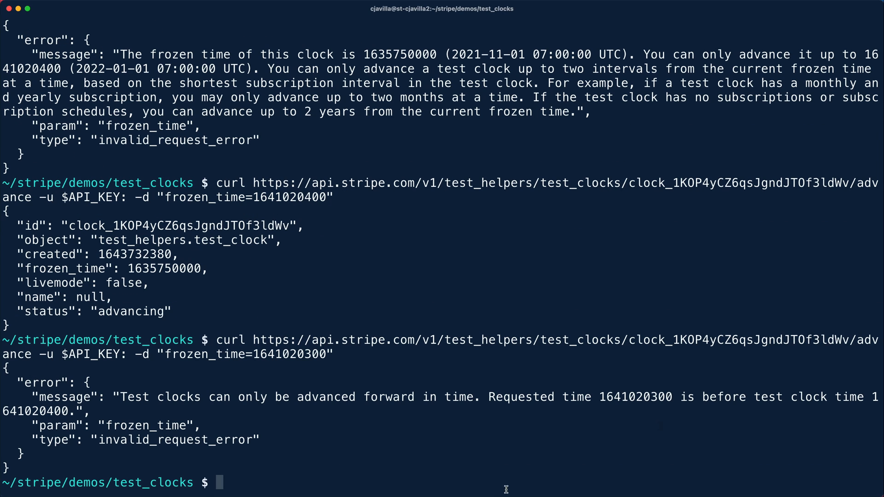
double_click(389, 397)
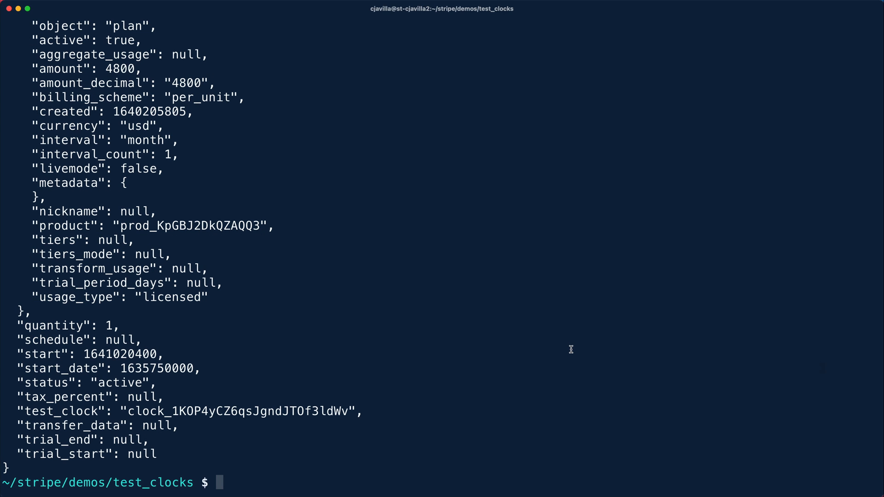
text(curl https://api.stripe.com/v1/subscriptions/sub_1KOP82CZ6qsJgndJCpuDY4zG -u $API_KEY: -d "cancel_at_period_end=true")
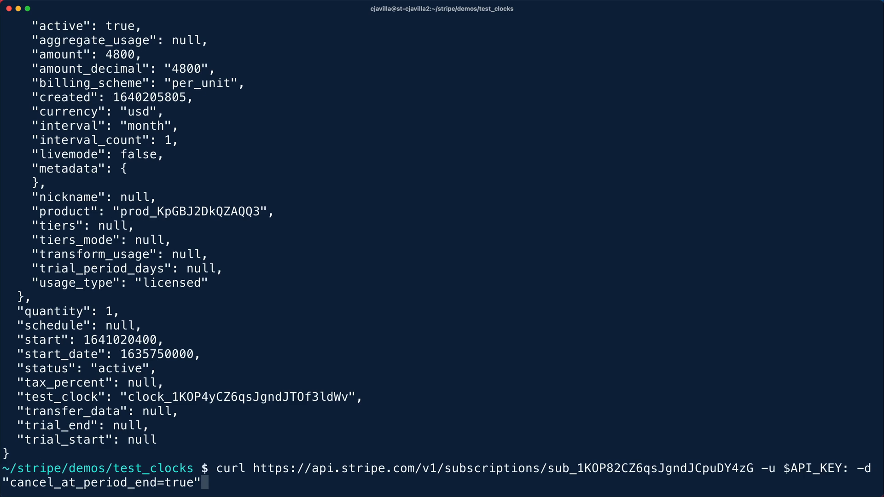
text(curl https://api.stripe.com/v1/test_helpers/test_clocks/clock_1KOP4yCZ6qsJgndJTOf3ldWv/advance -u $API_KEY: -d "frozen_time=")
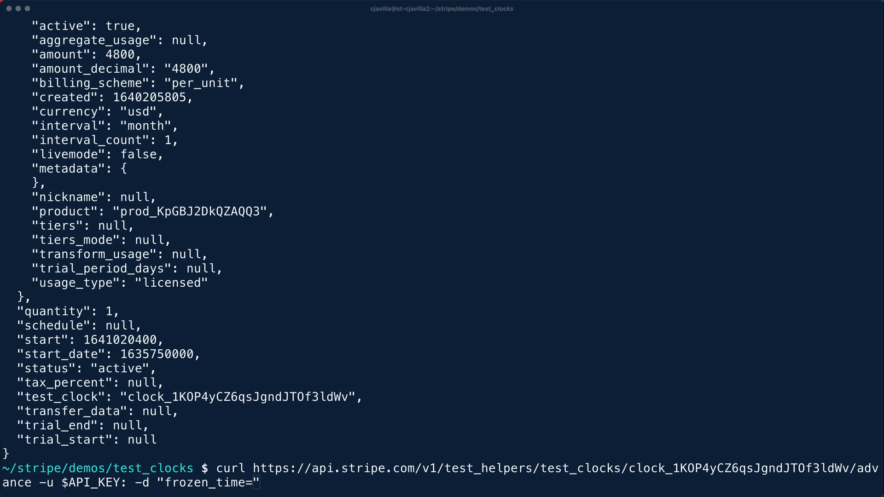
text(1643698800)
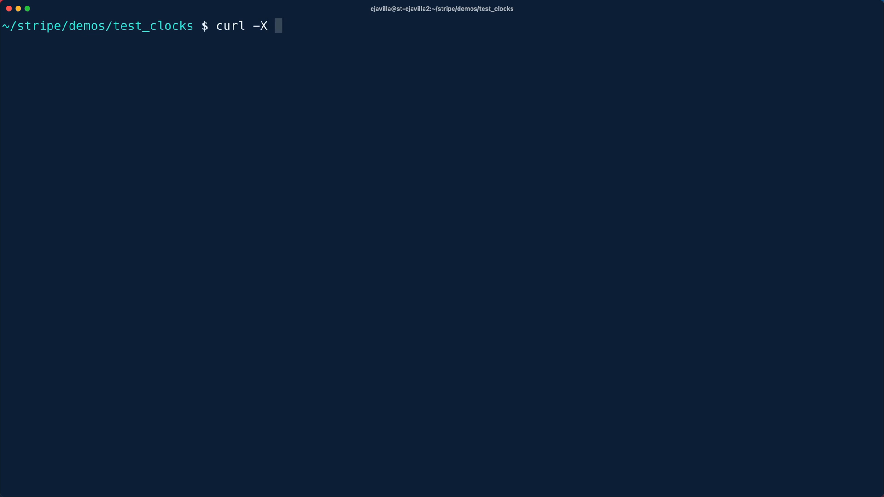
Step: Send curl -X DELETE for the test clock, authenticated with $API_KEY:
text(DELETE https://api.stripe.com/v1/t)
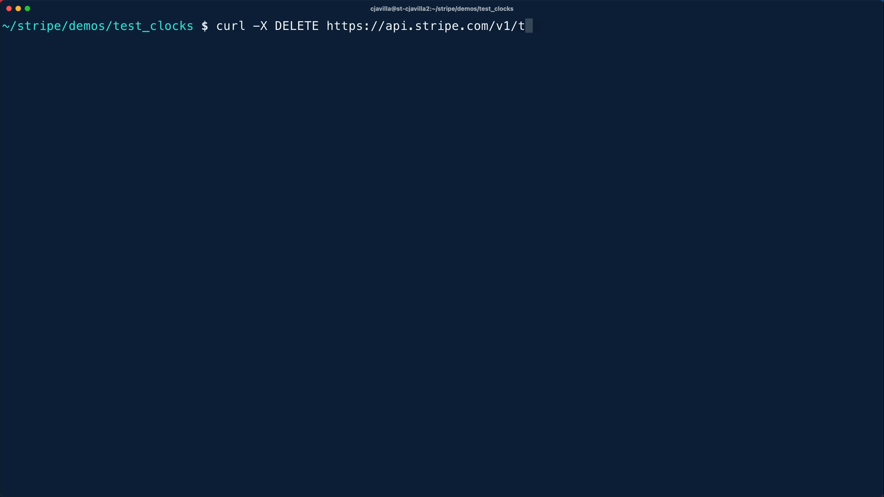
text(est_helpers/test_clocks/clock_1KOP4yCZ6qsJgndJTOf3ldWv -u)
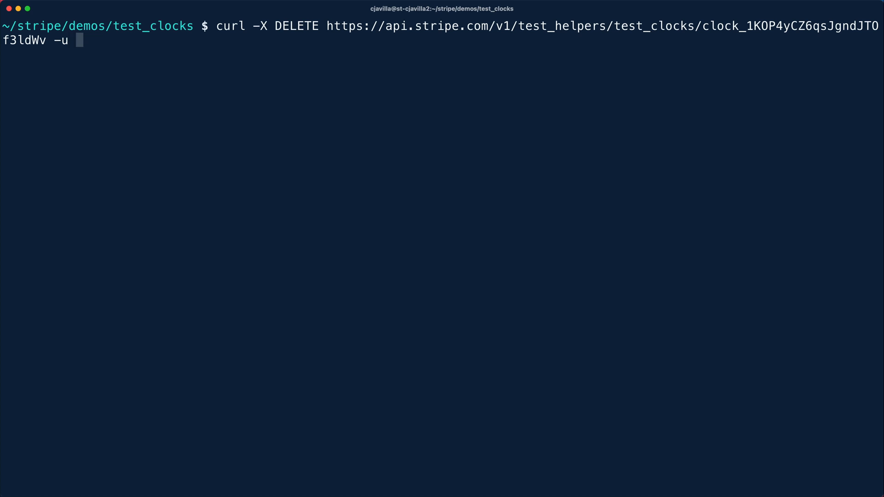
text($API_KEY:)
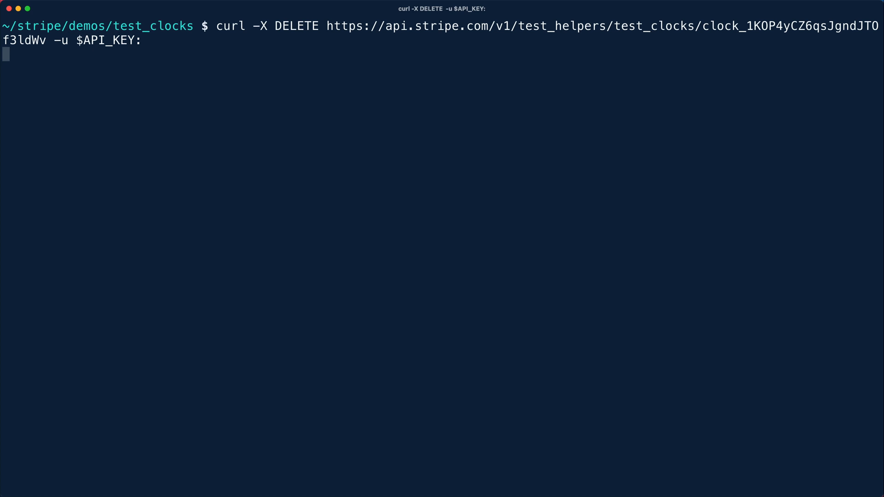